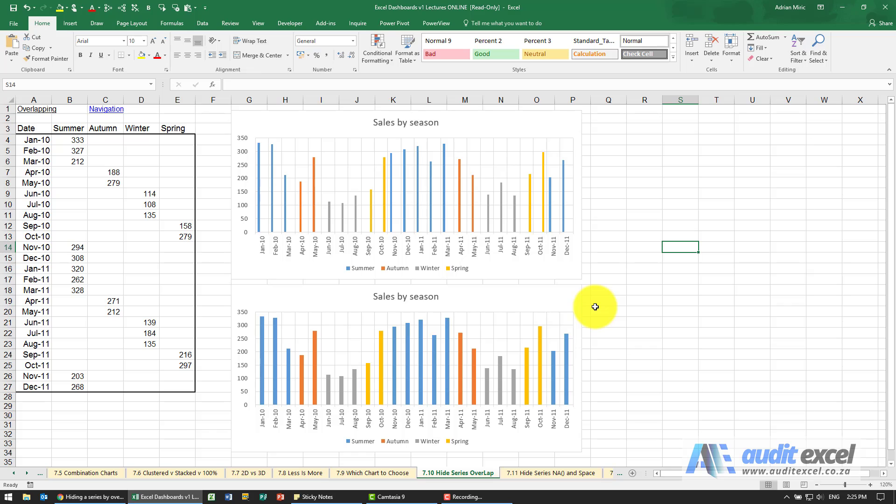
{"action": "mouse_move", "coordinate": [208, 227]}
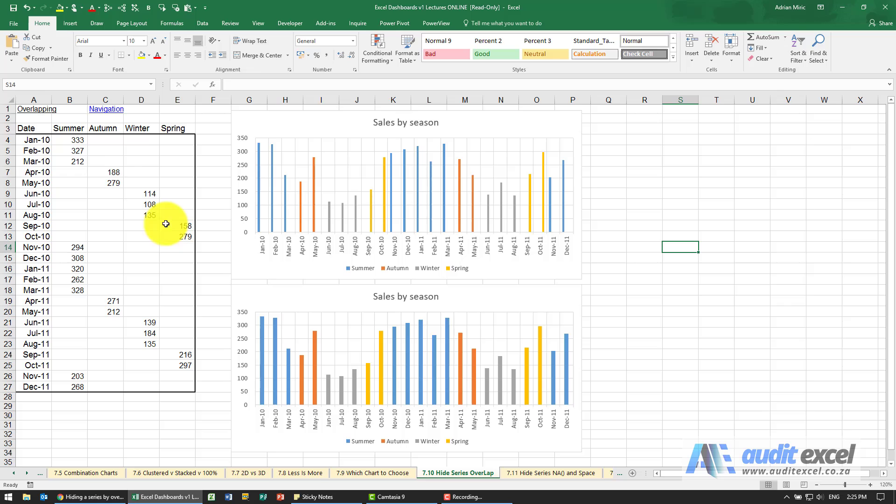
{"action": "mouse_move", "coordinate": [49, 135]}
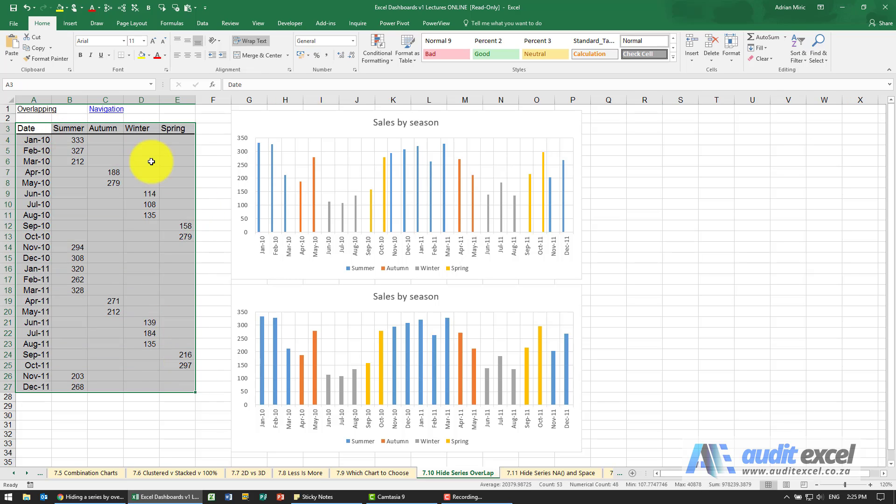
{"action": "left_click", "coordinate": [69, 23]}
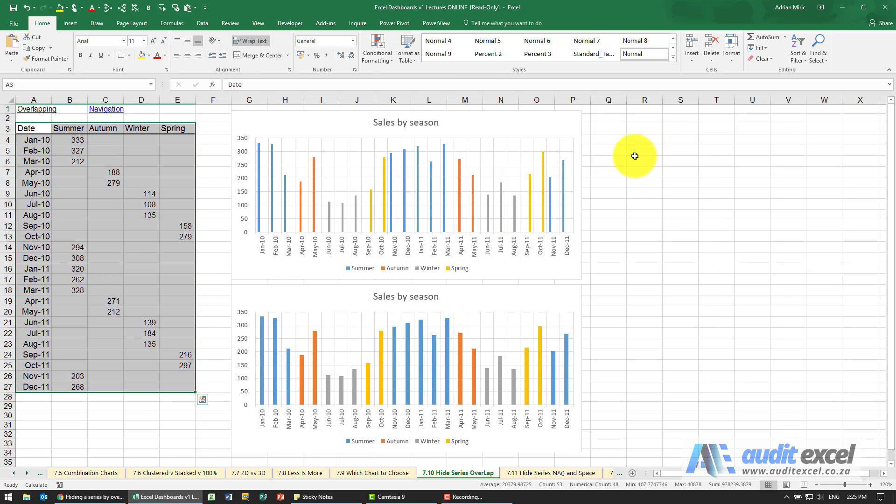
{"action": "mouse_move", "coordinate": [624, 195]}
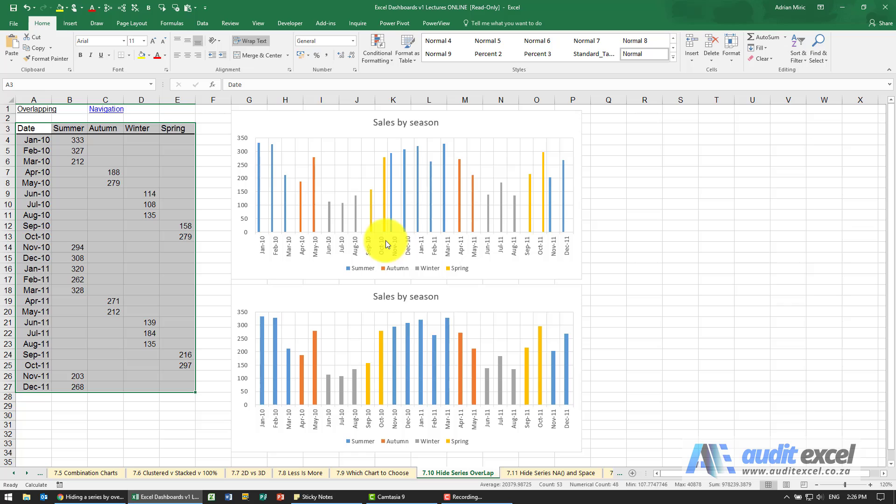
{"action": "mouse_move", "coordinate": [312, 247]}
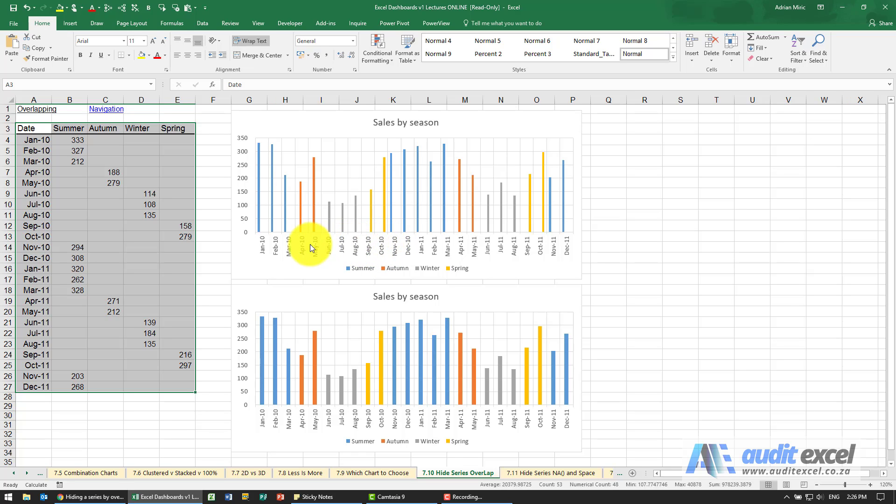
{"action": "mouse_move", "coordinate": [333, 245]}
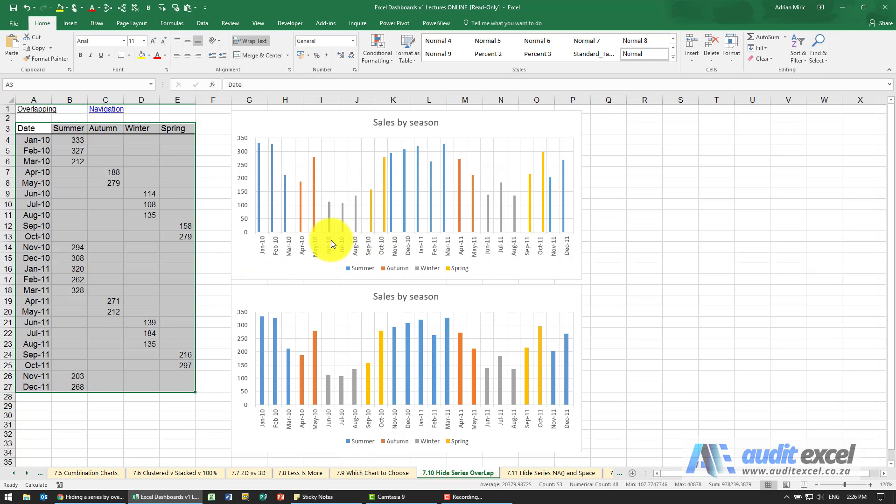
{"action": "mouse_move", "coordinate": [282, 228]}
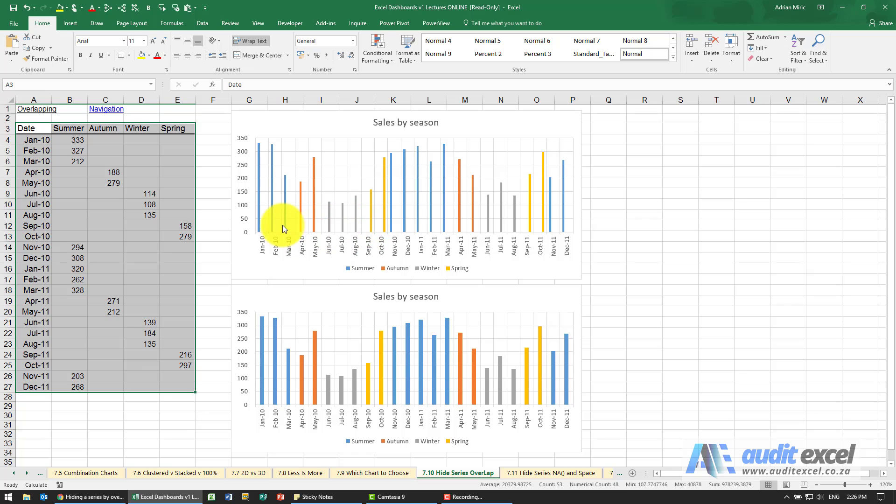
{"action": "mouse_move", "coordinate": [497, 203]}
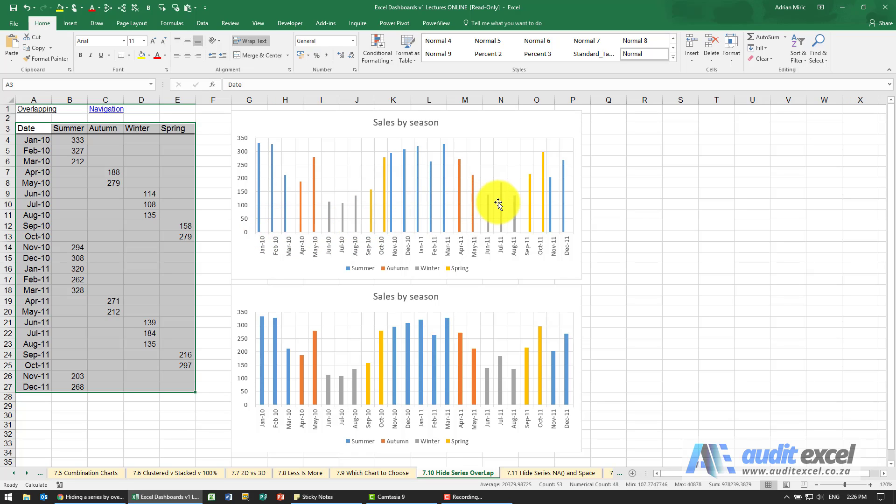
{"action": "mouse_move", "coordinate": [380, 235]}
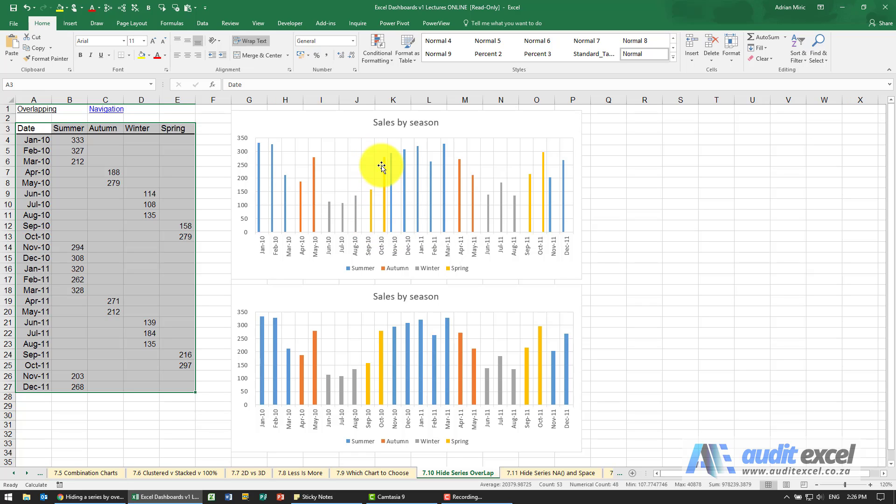
{"action": "mouse_move", "coordinate": [375, 208]}
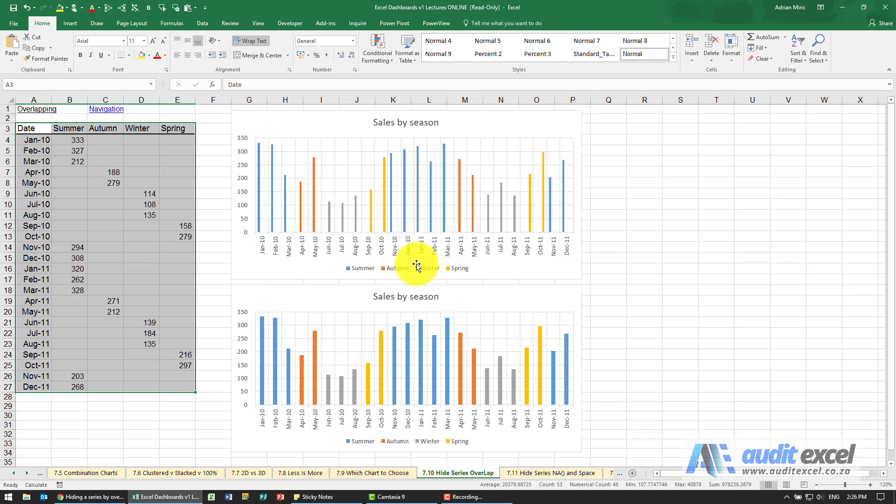
{"action": "mouse_move", "coordinate": [317, 174]}
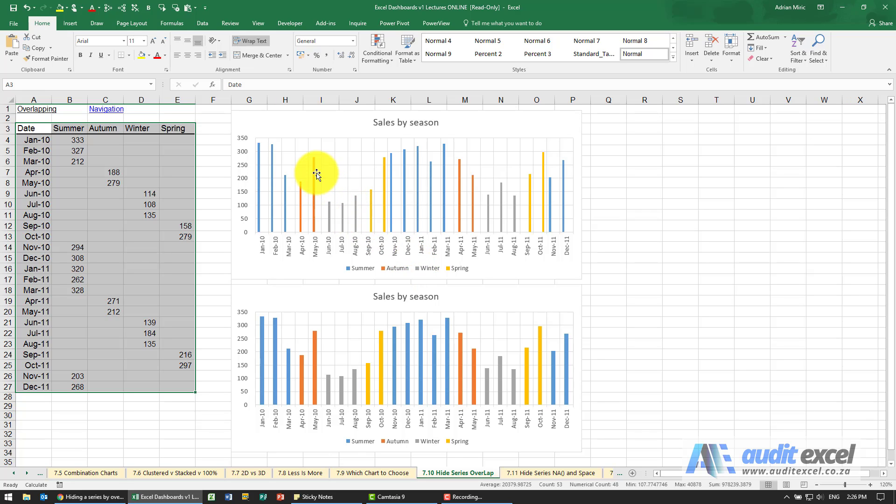
{"action": "mouse_move", "coordinate": [313, 173]}
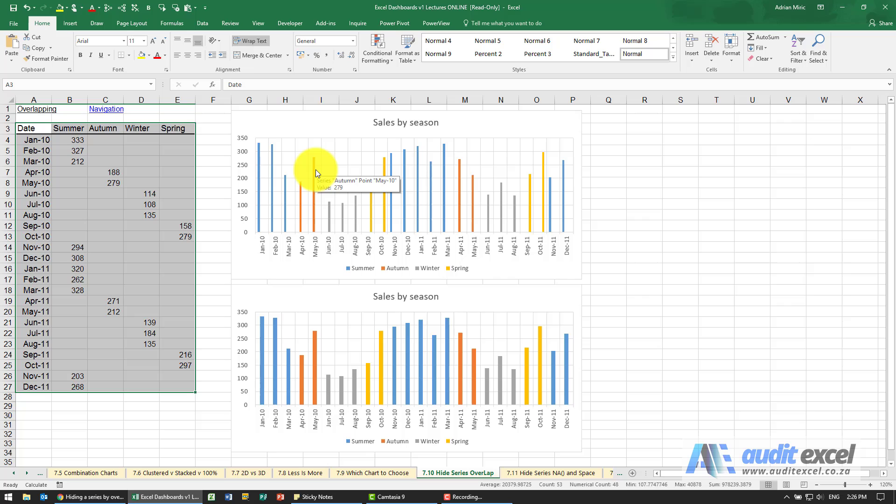
Open Format Data Series for the Autumn bars, showing 0% overlap and 219% gap width
{"action": "right_click", "coordinate": [313, 168]}
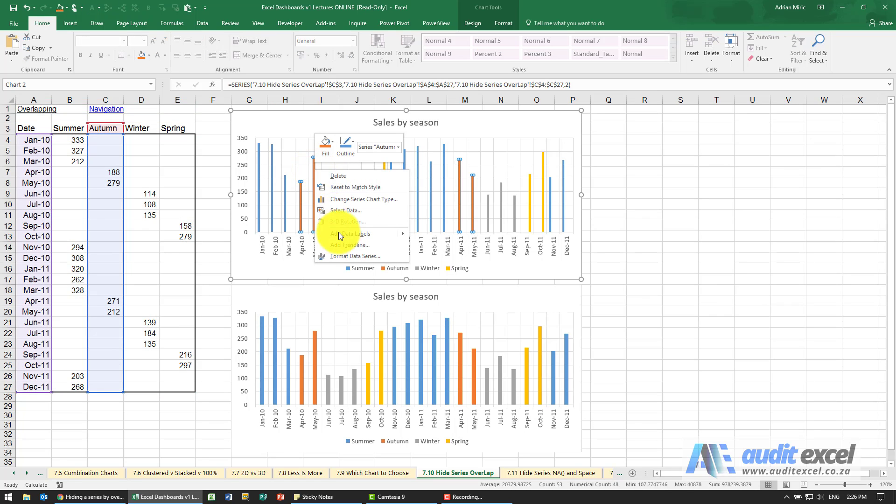
{"action": "left_click", "coordinate": [356, 256]}
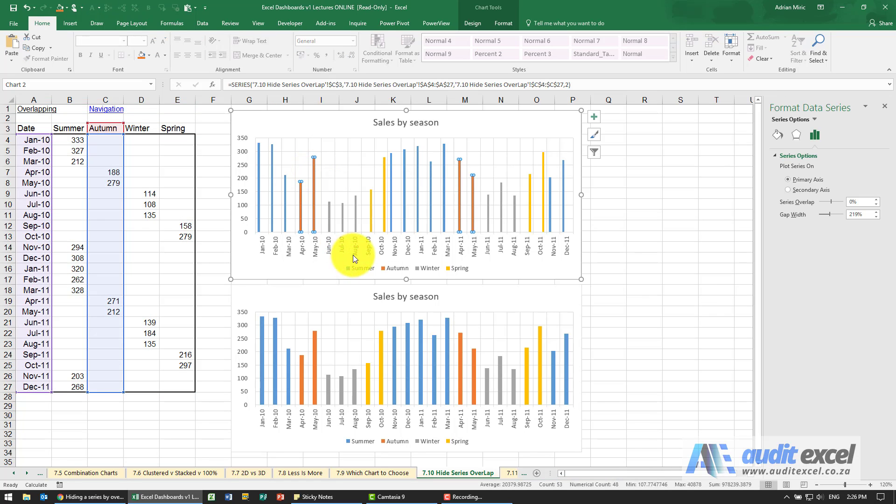
{"action": "mouse_move", "coordinate": [796, 212]}
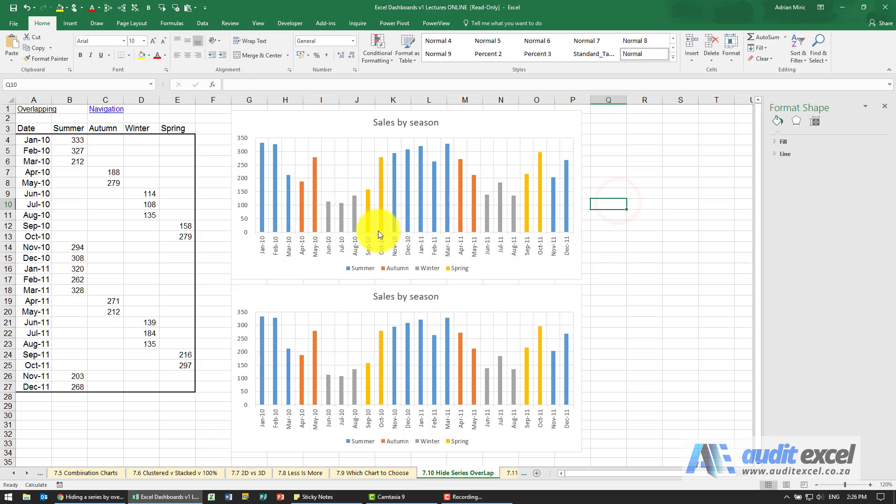
{"action": "mouse_move", "coordinate": [369, 206]}
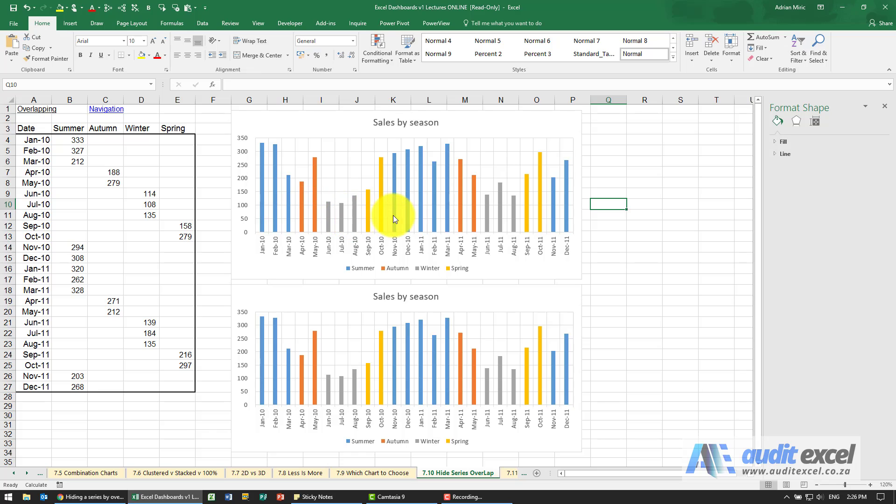
{"action": "mouse_move", "coordinate": [286, 206]}
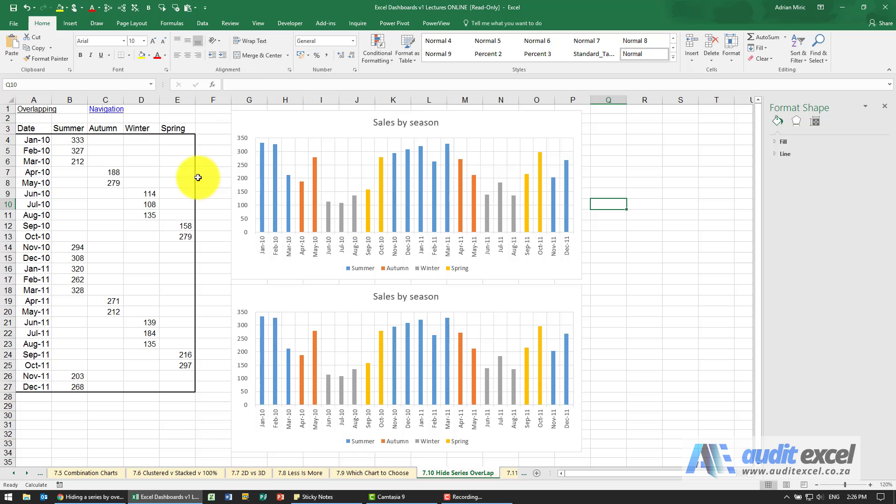
{"action": "mouse_move", "coordinate": [166, 185]}
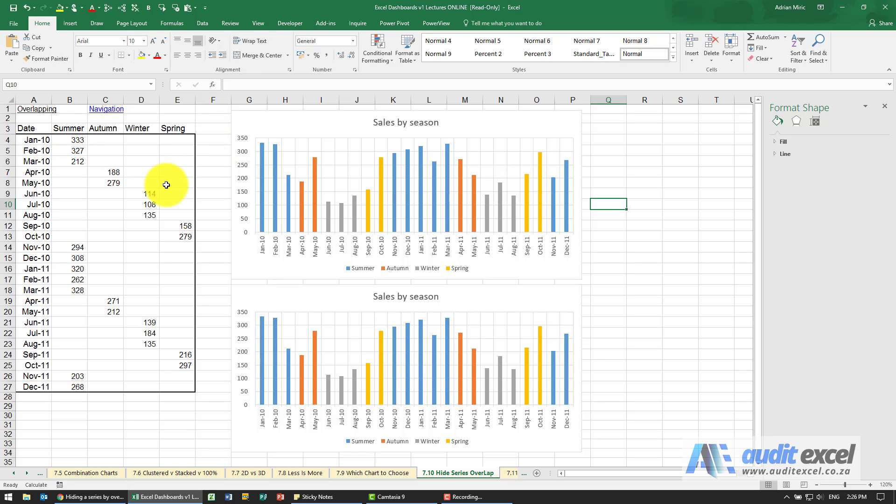
Shift April 2010's value 188 from Autumn cell C7 into Summer cell B7
{"action": "left_click", "coordinate": [106, 172]}
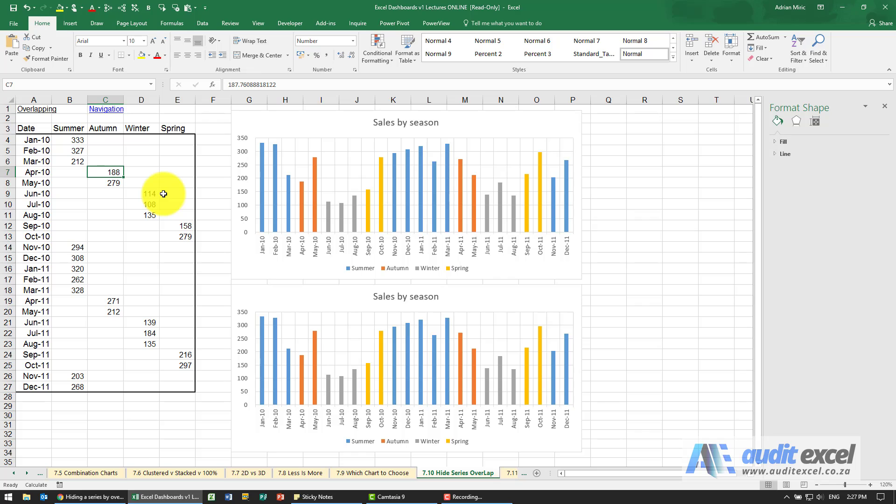
{"action": "left_click", "coordinate": [68, 171]}
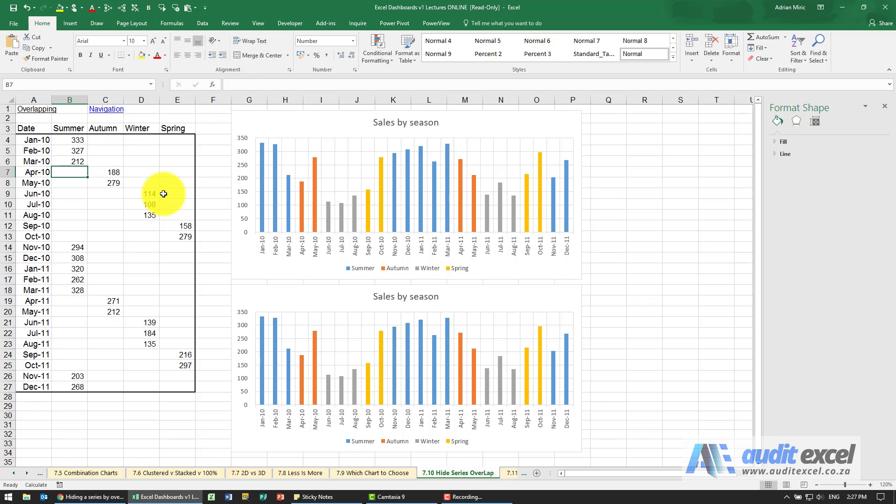
{"action": "mouse_move", "coordinate": [88, 193]}
{"action": "type", "text": "188"}
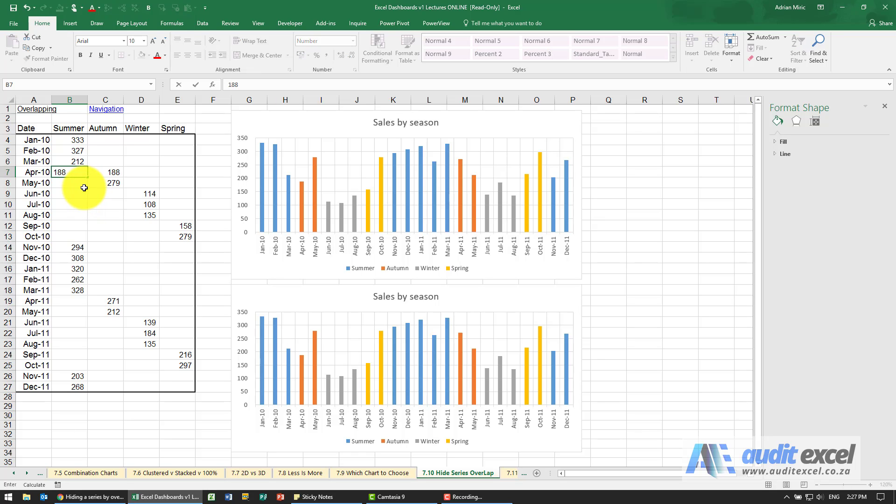
{"action": "left_click", "coordinate": [105, 171]}
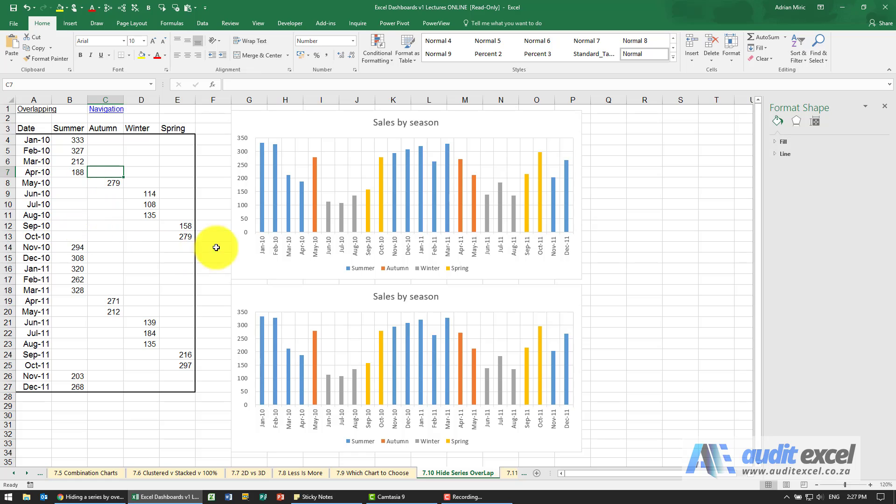
{"action": "mouse_move", "coordinate": [302, 216]}
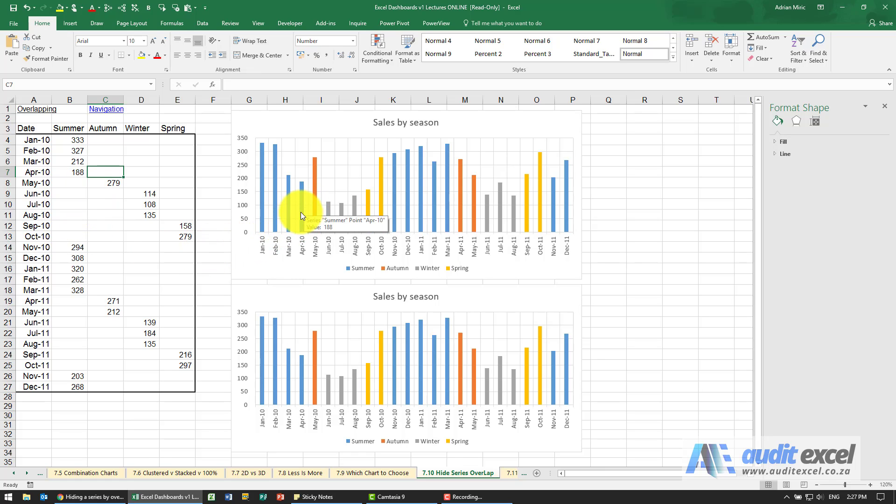
{"action": "mouse_move", "coordinate": [336, 207]}
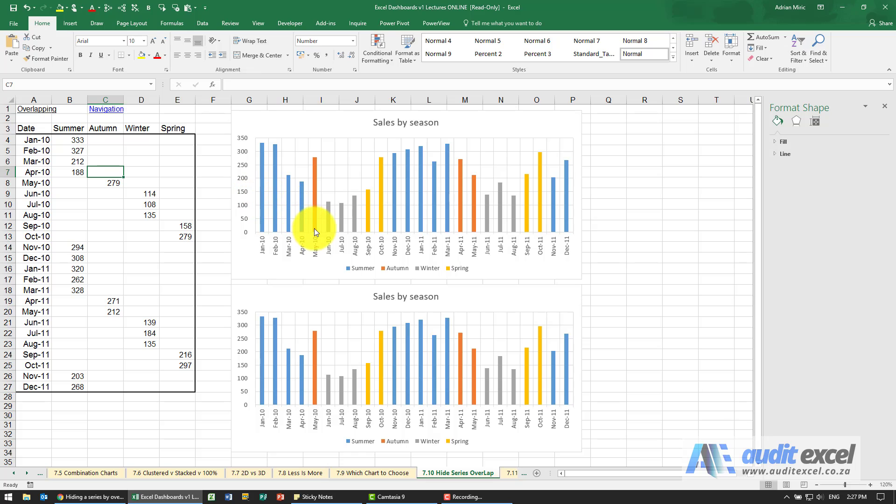
{"action": "mouse_move", "coordinate": [318, 166]}
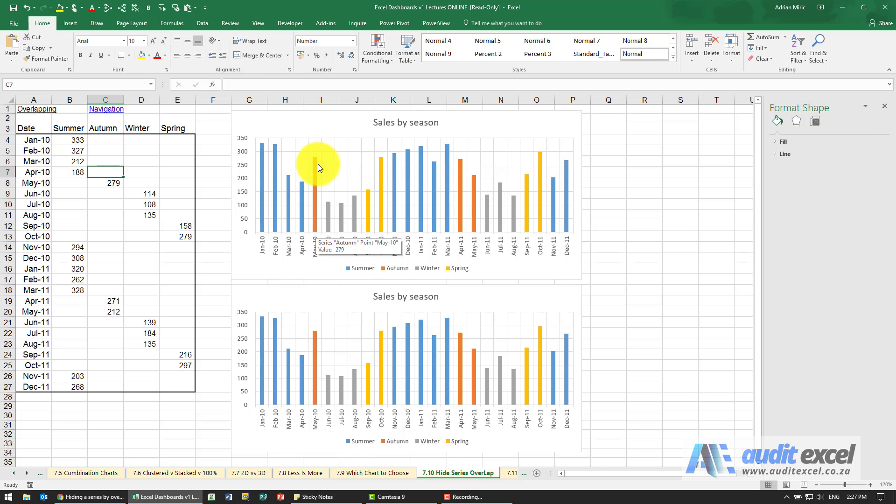
{"action": "mouse_move", "coordinate": [354, 235]}
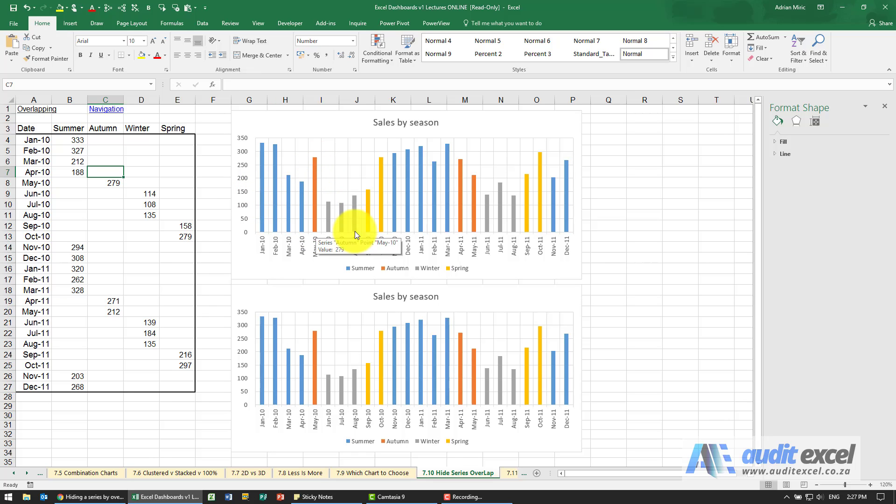